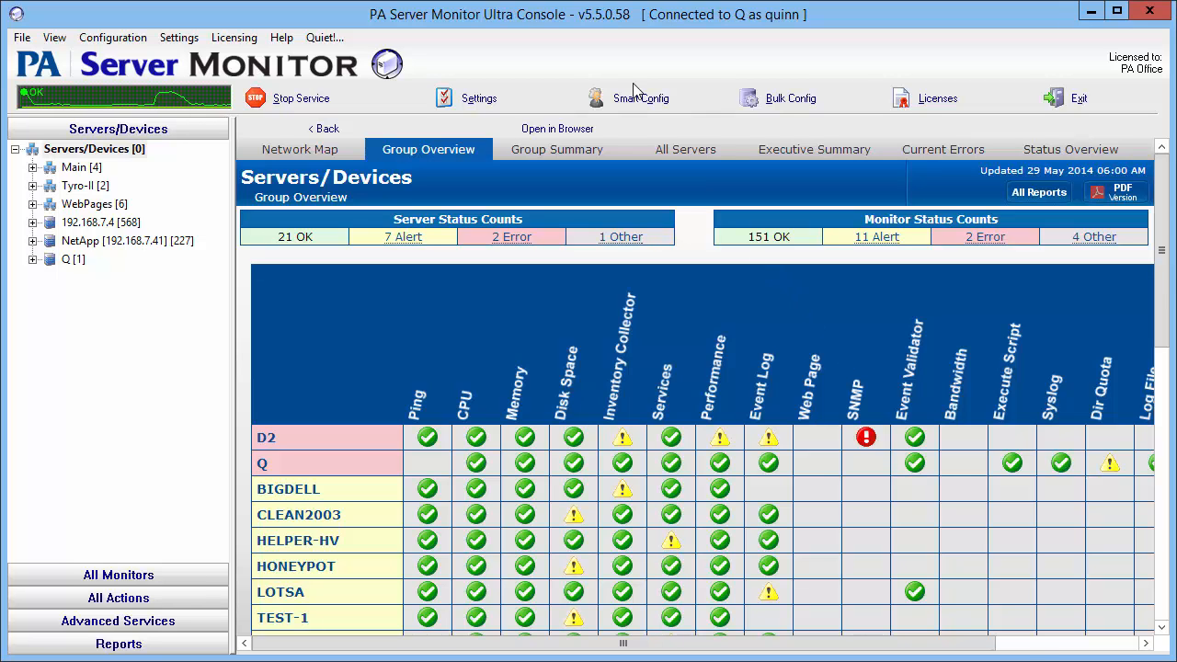
# Open Smart Config and confirm monitoring service 127.0.0.1 is the chosen monitor.
pyautogui.click(641, 98)
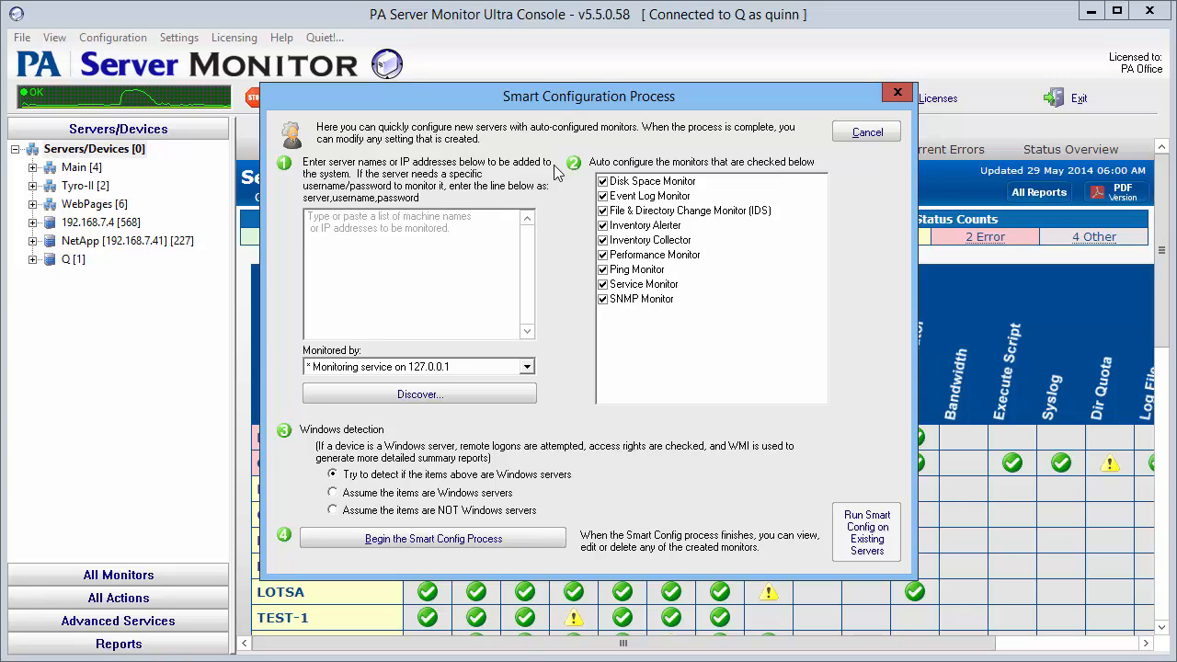
pyautogui.moveTo(543, 255)
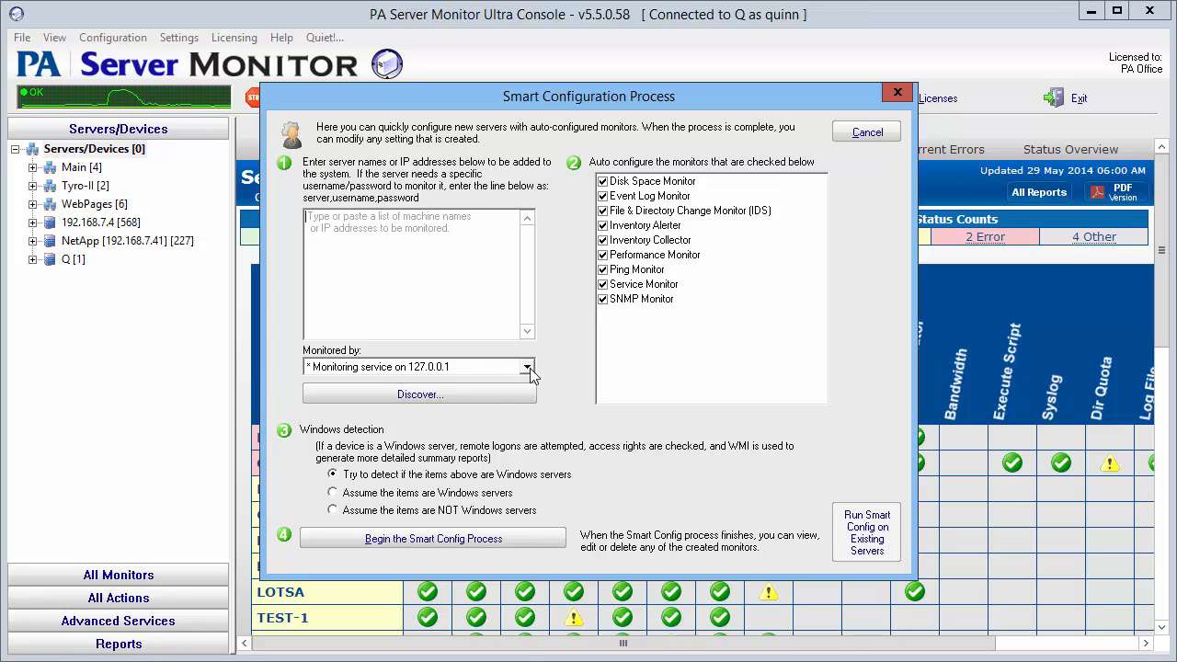
pyautogui.click(527, 367)
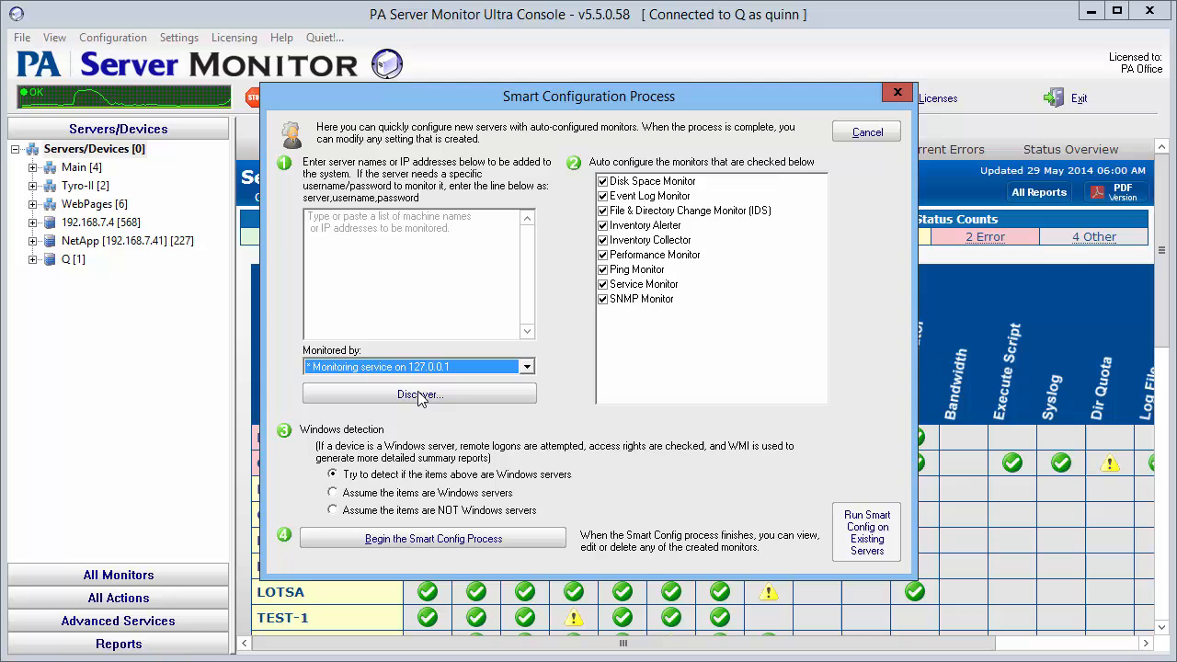
# Discover servers by pinging 192.168.7.100–254, without querying Windows for known servers.
pyautogui.click(419, 394)
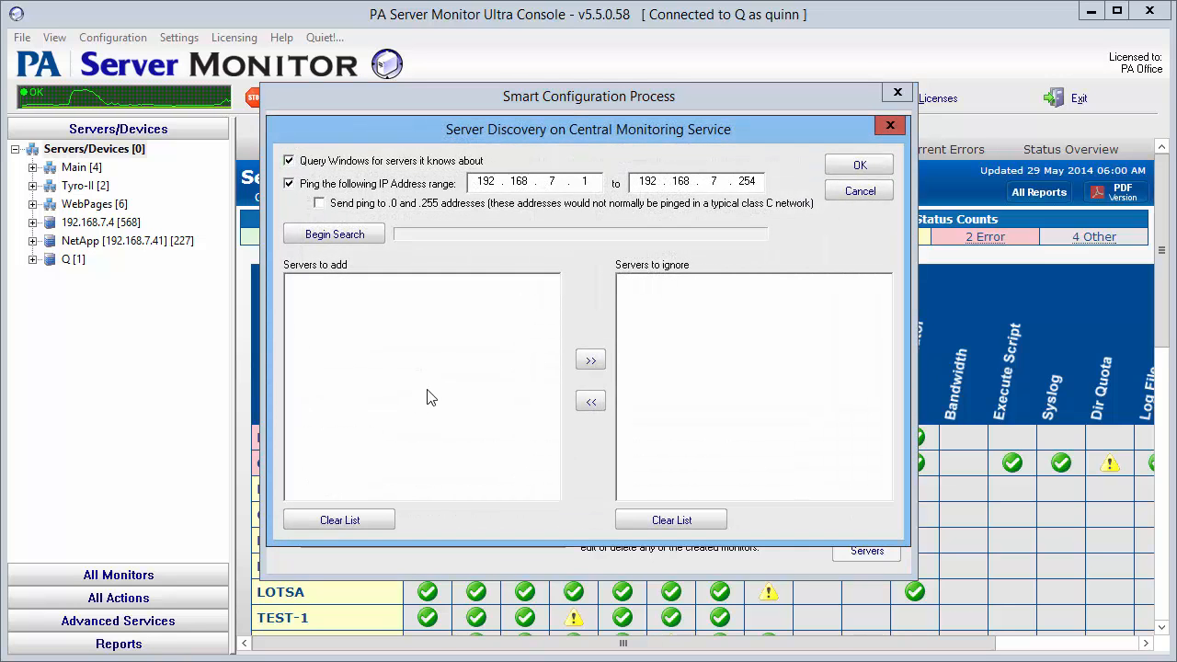
pyautogui.moveTo(374, 305)
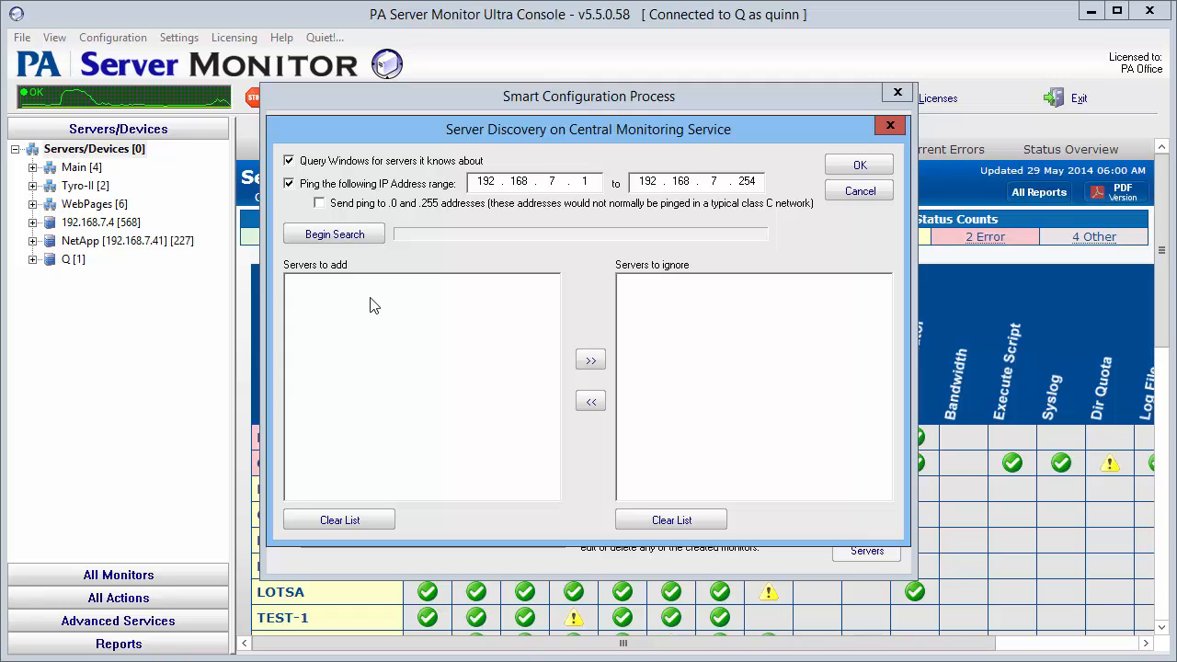
pyautogui.moveTo(385, 304)
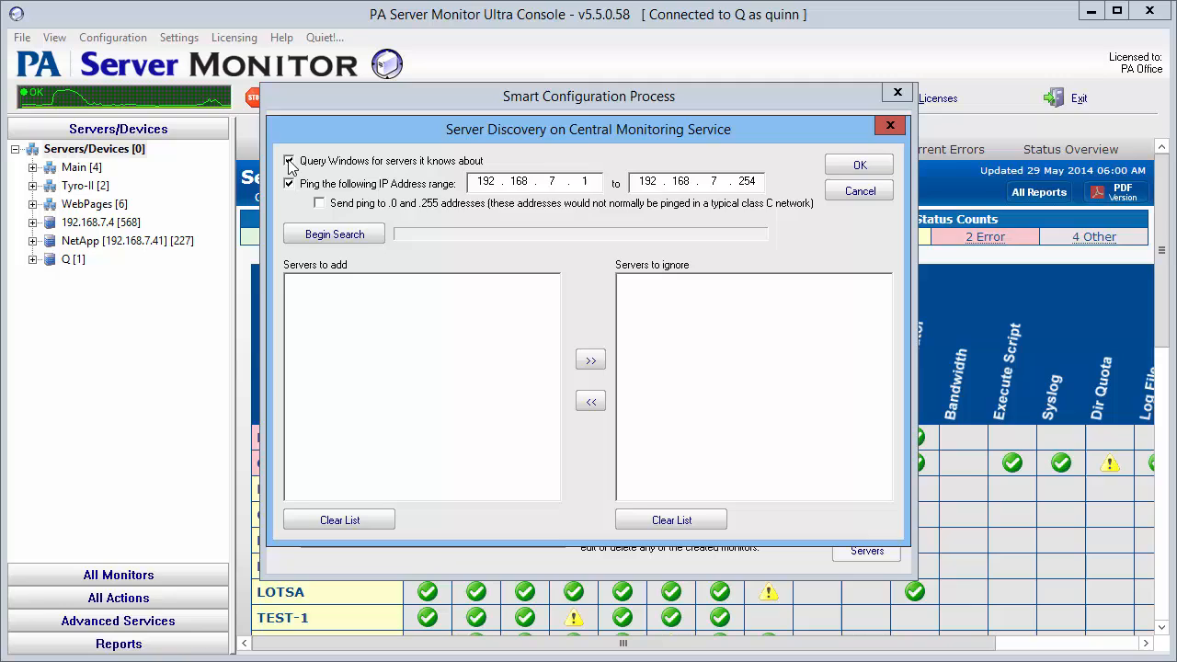
pyautogui.click(289, 161)
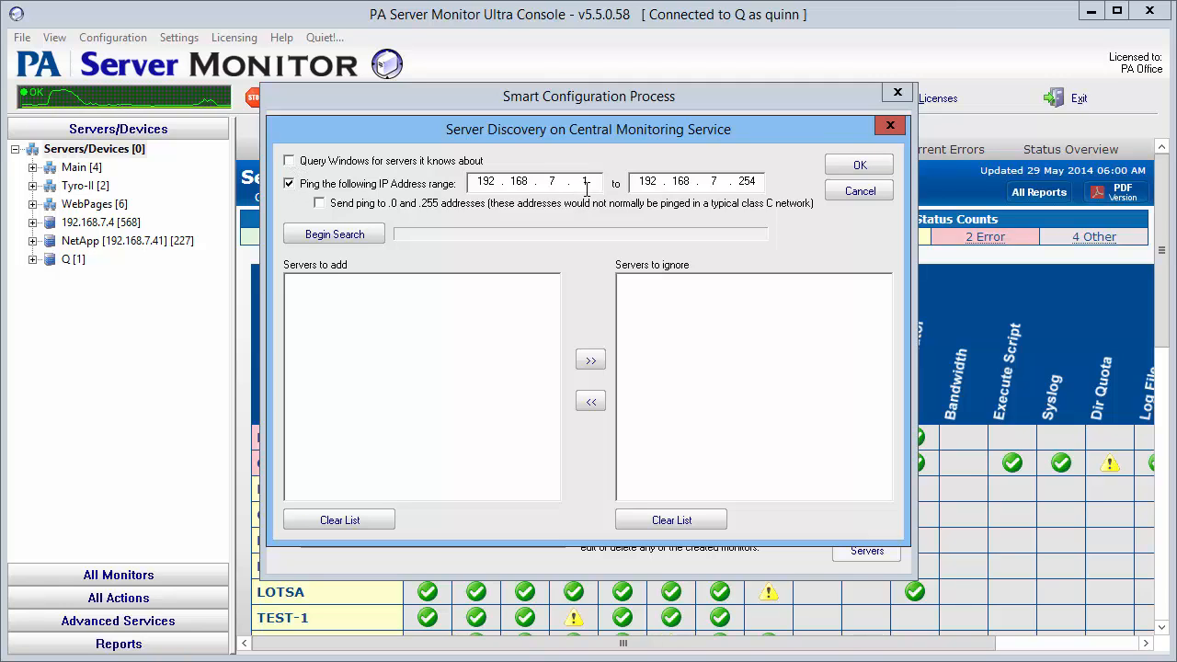
pyautogui.write('00')
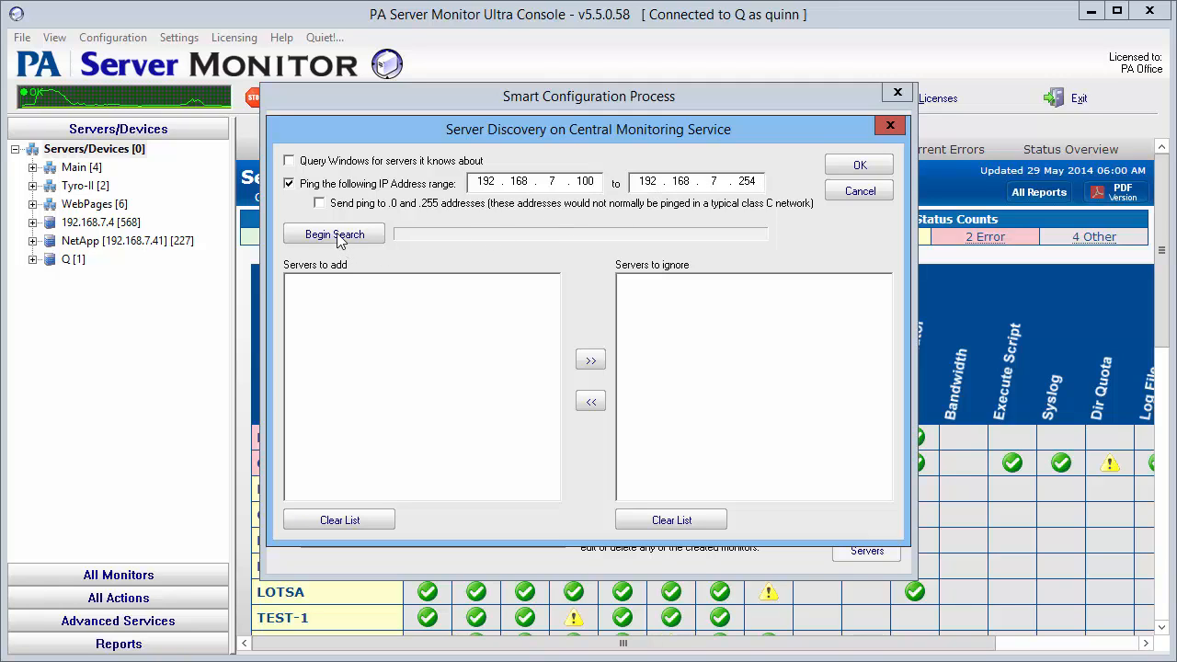
pyautogui.click(334, 233)
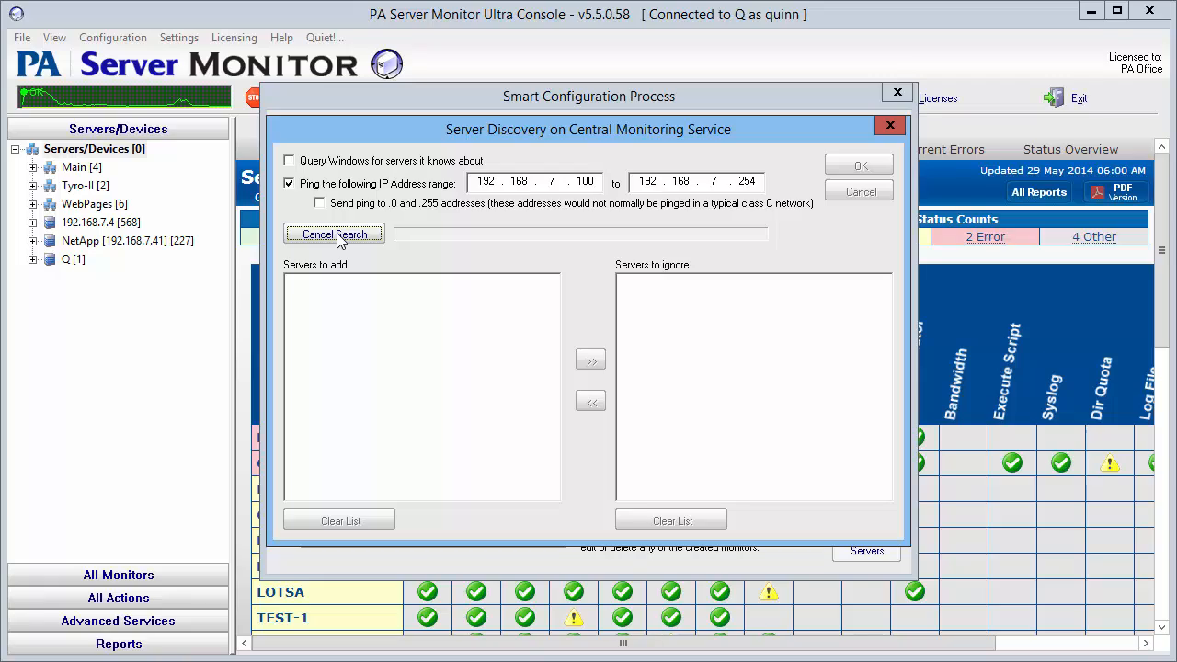
pyautogui.click(334, 234)
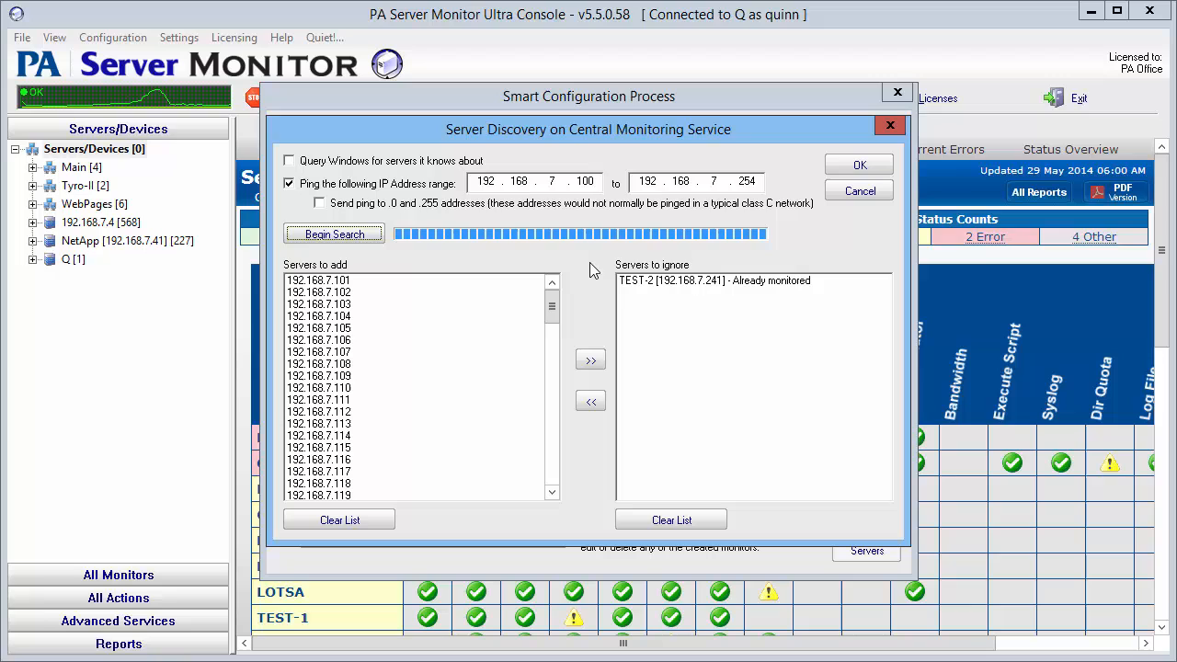
pyautogui.moveTo(571, 339)
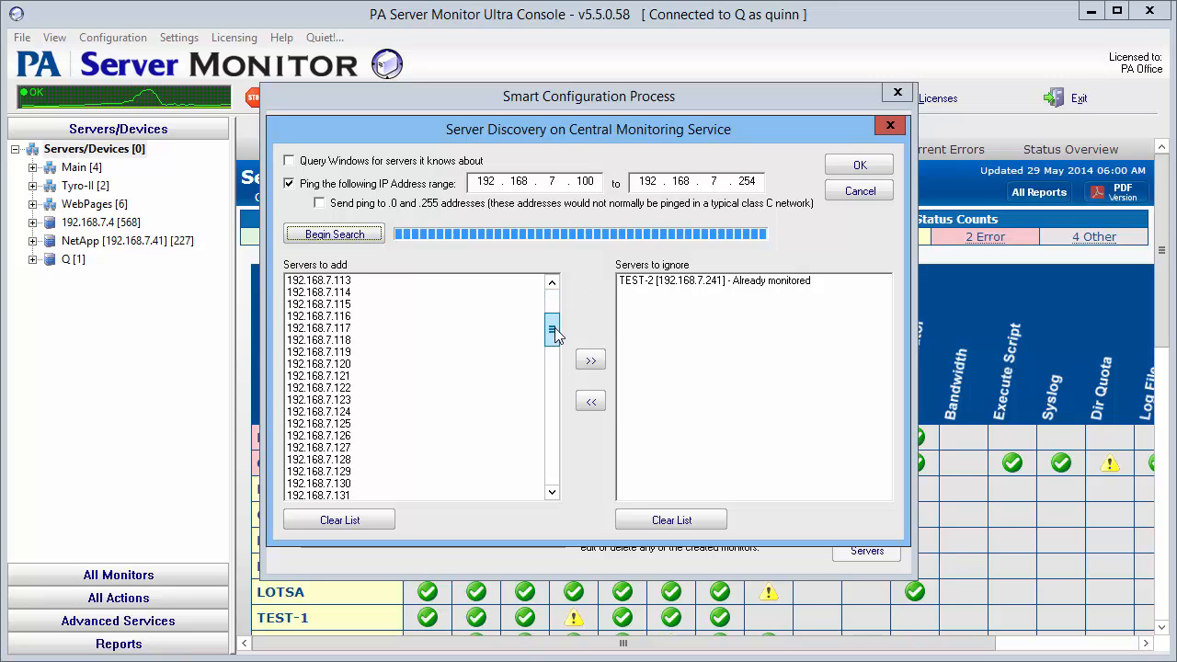
# Ignore VOODOO2-HV, 192.168.7.244 and 192.168.7.245, and accept the remaining discovered servers.
pyautogui.moveTo(551, 332); pyautogui.dragTo(552, 395)
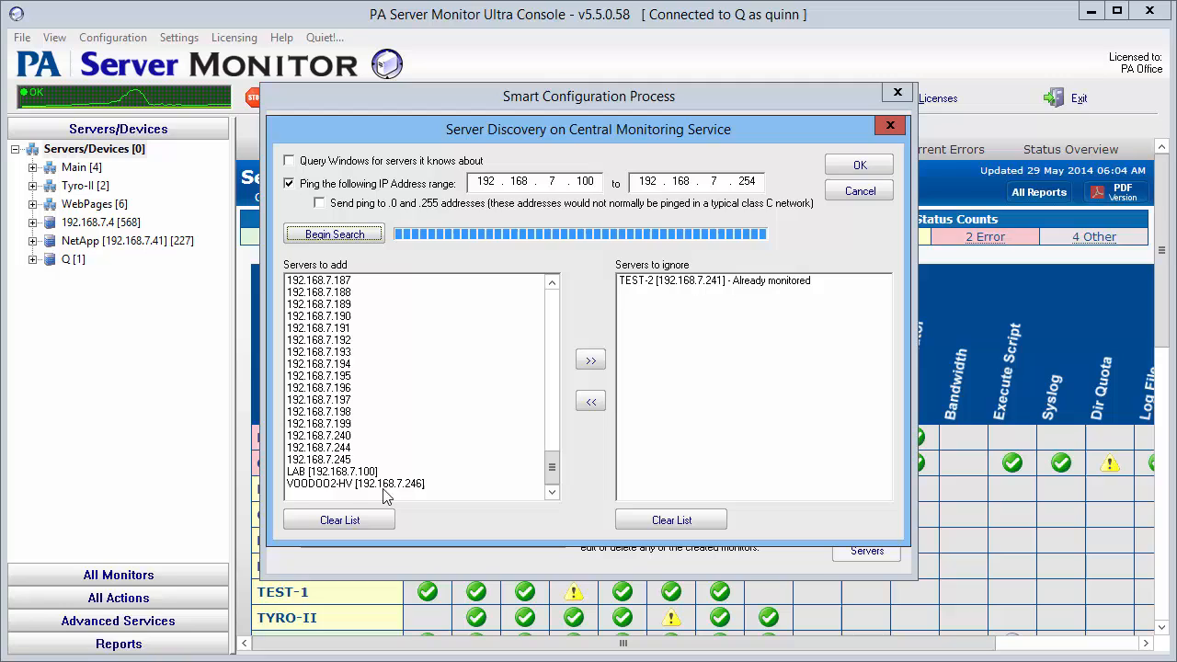
pyautogui.click(355, 483)
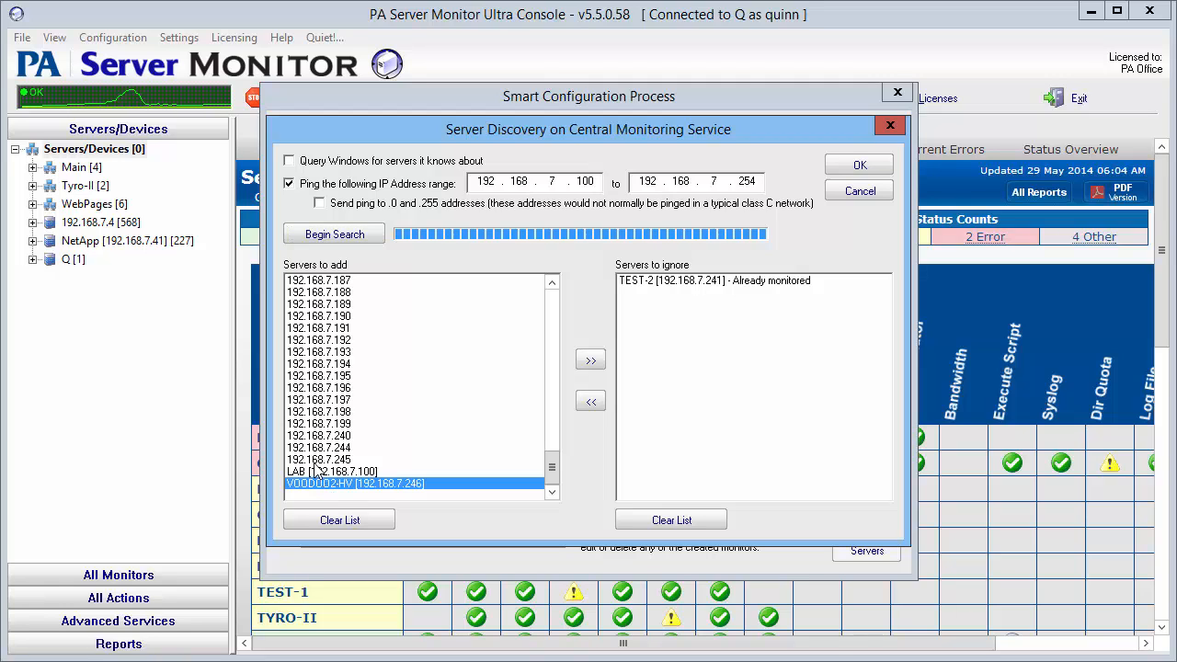
pyautogui.click(318, 448)
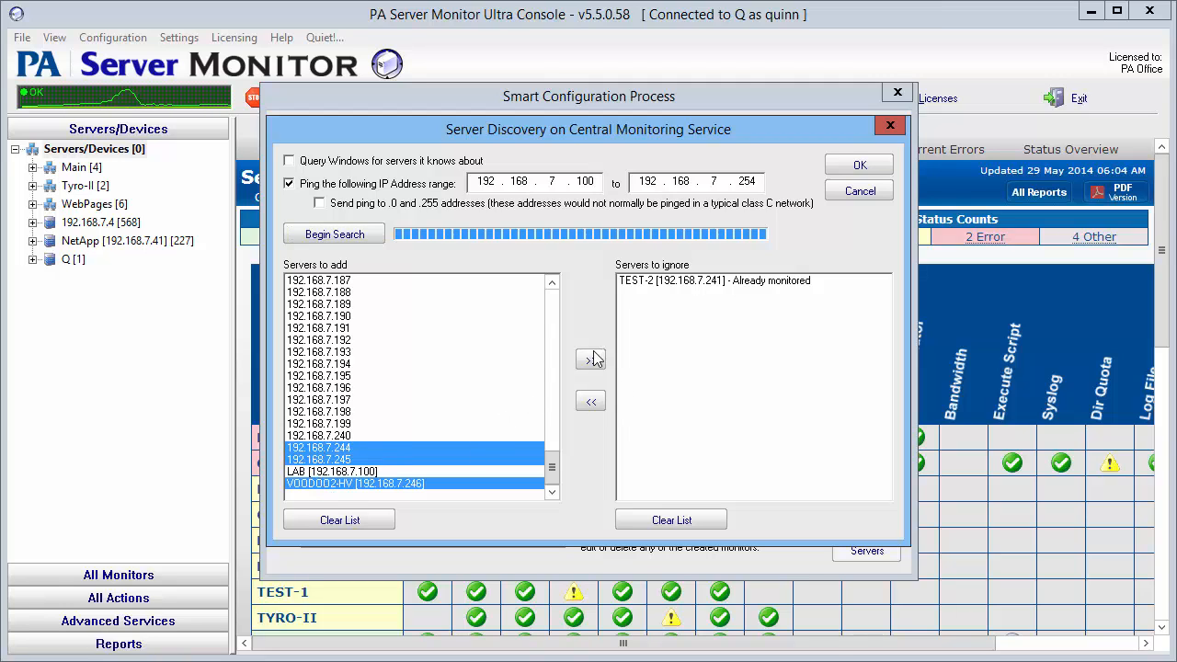
pyautogui.click(589, 359)
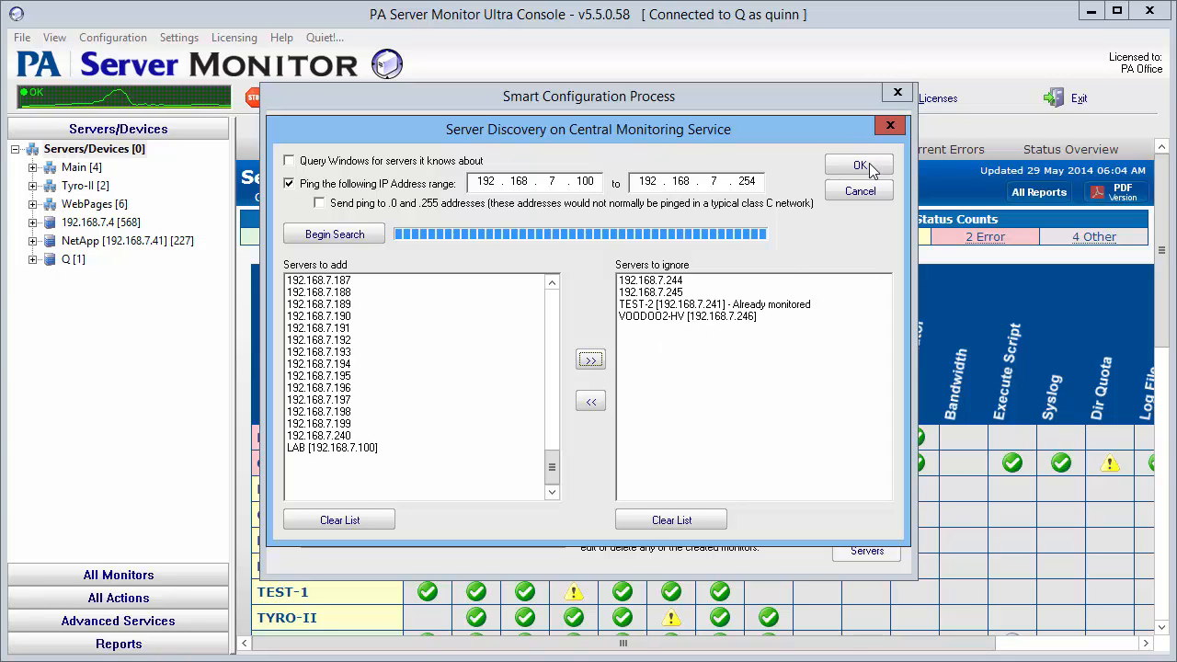
pyautogui.click(858, 165)
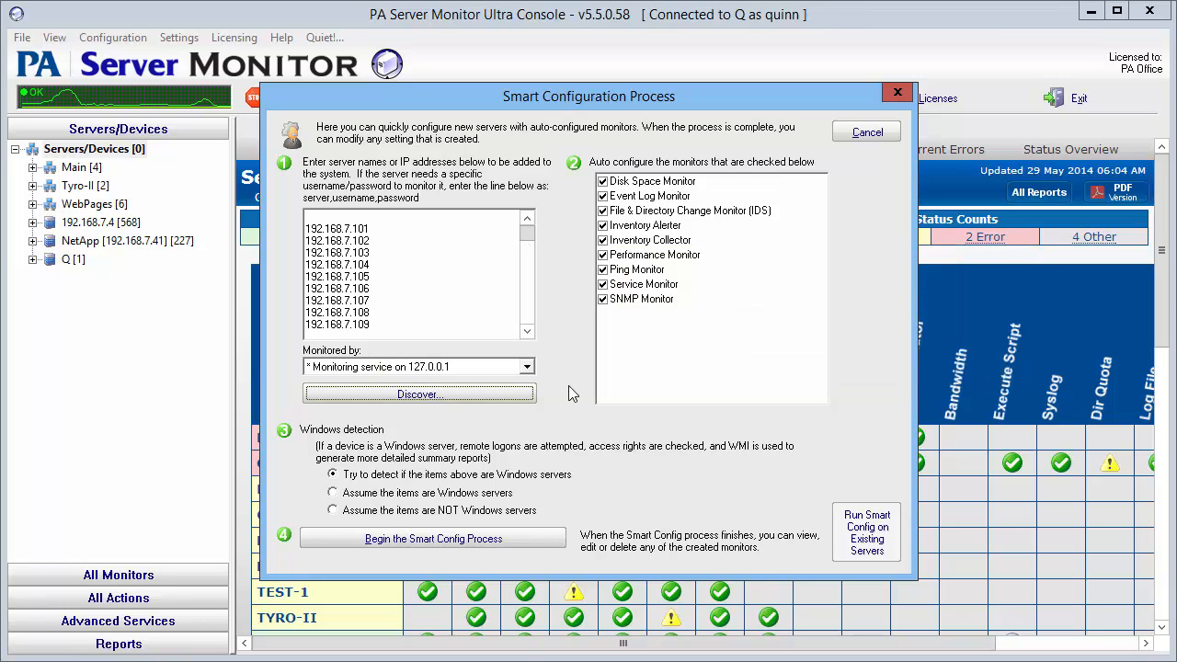
pyautogui.moveTo(743, 303)
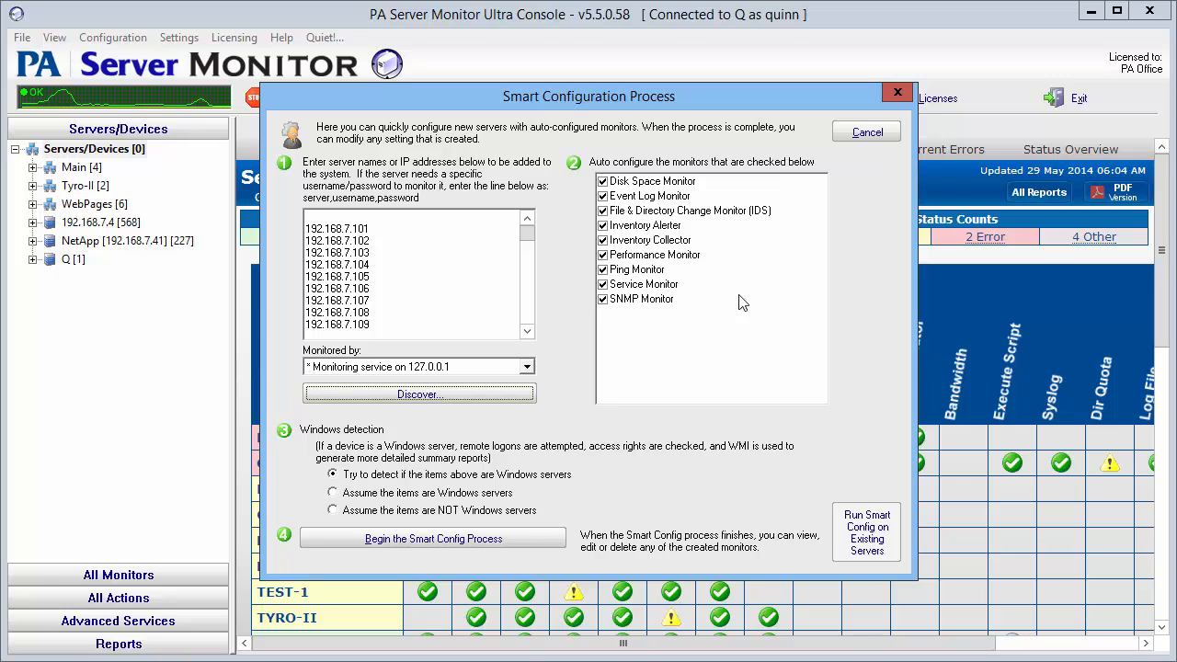
pyautogui.moveTo(851, 393)
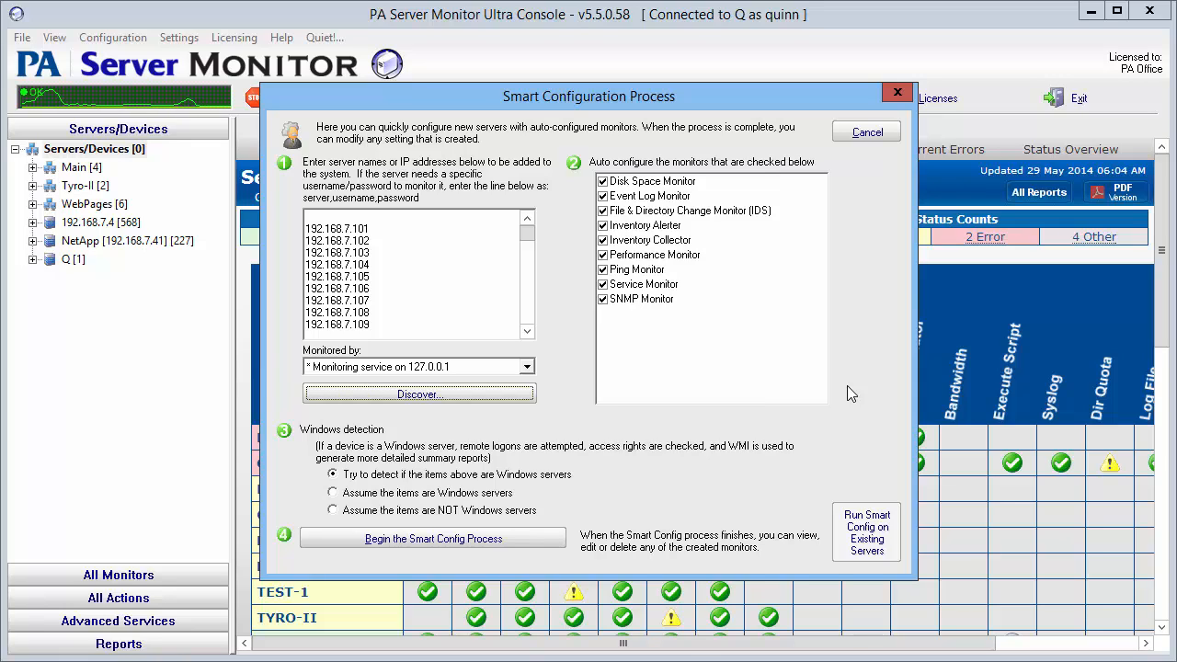
pyautogui.moveTo(595, 479)
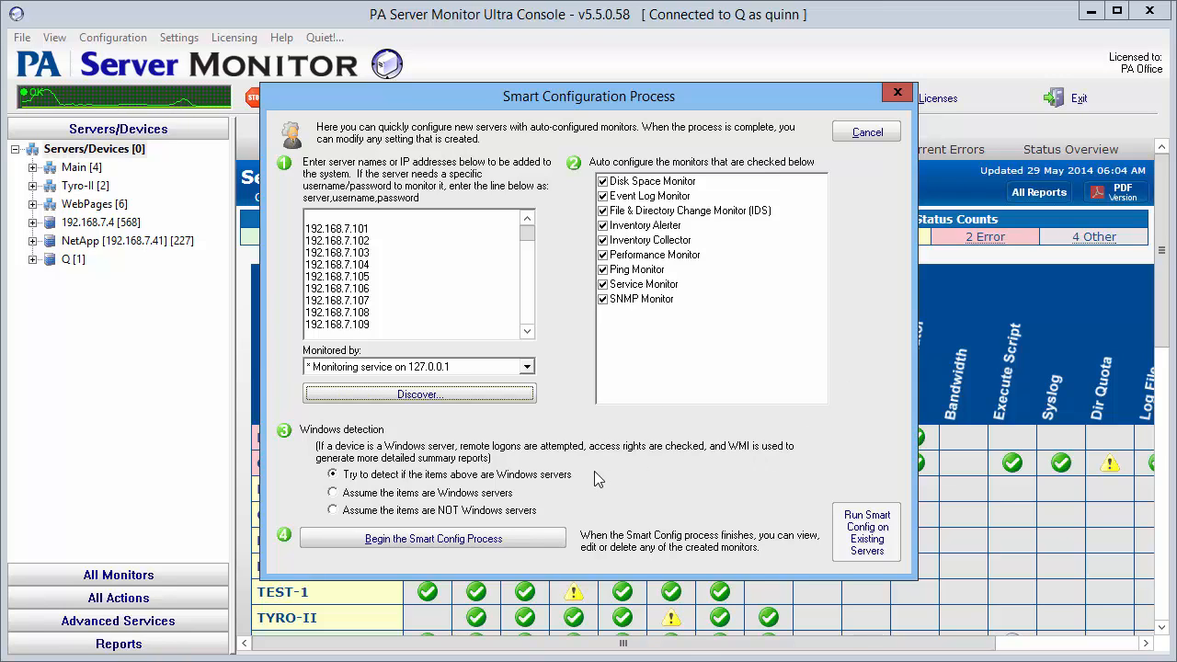
pyautogui.moveTo(579, 497)
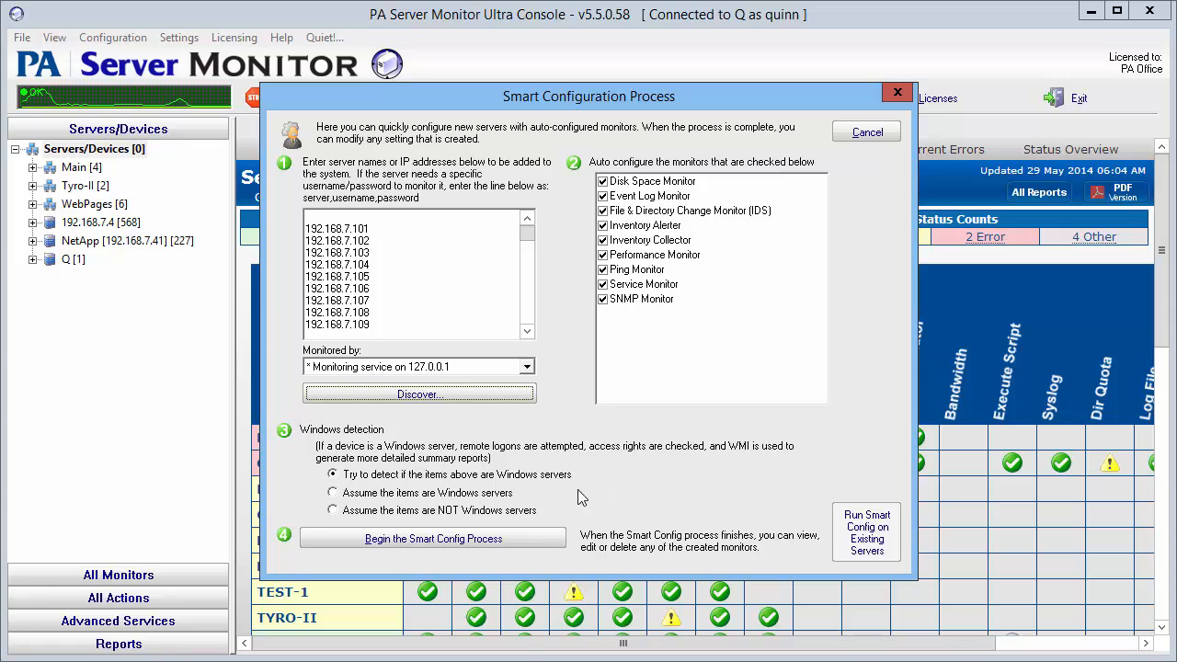
pyautogui.moveTo(557, 511)
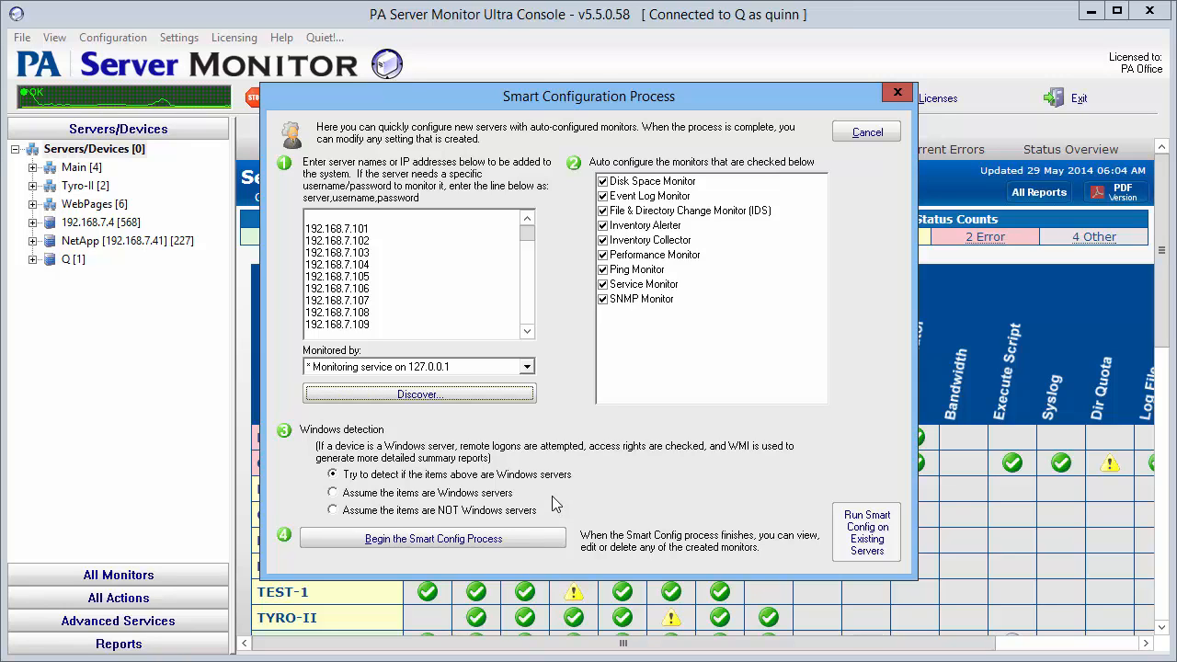
pyautogui.moveTo(469, 490)
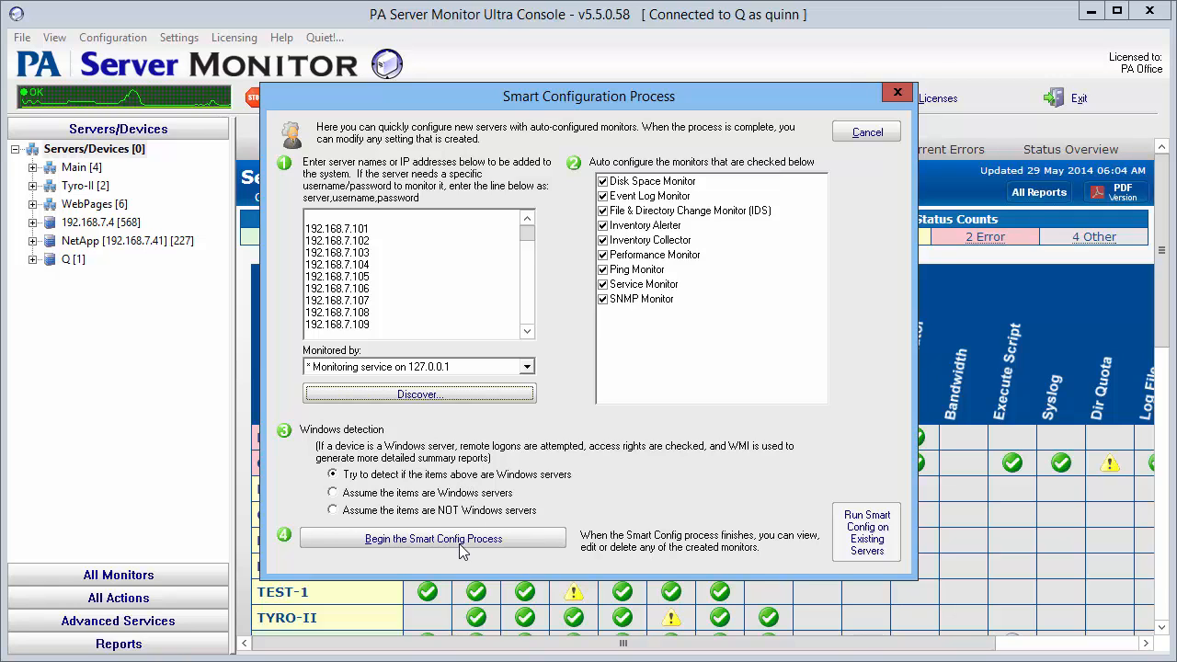
# Run Smart Config with the 'Write to PASM_ServerEvents.txt log file' action selected.
pyautogui.click(433, 538)
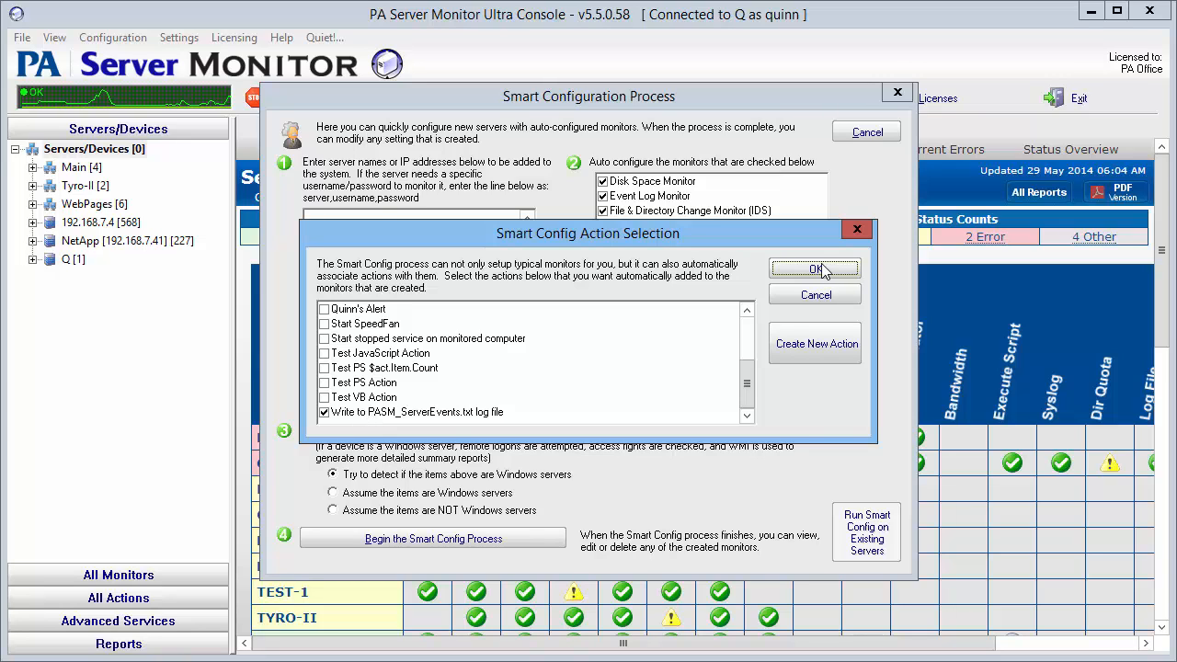
pyautogui.click(813, 268)
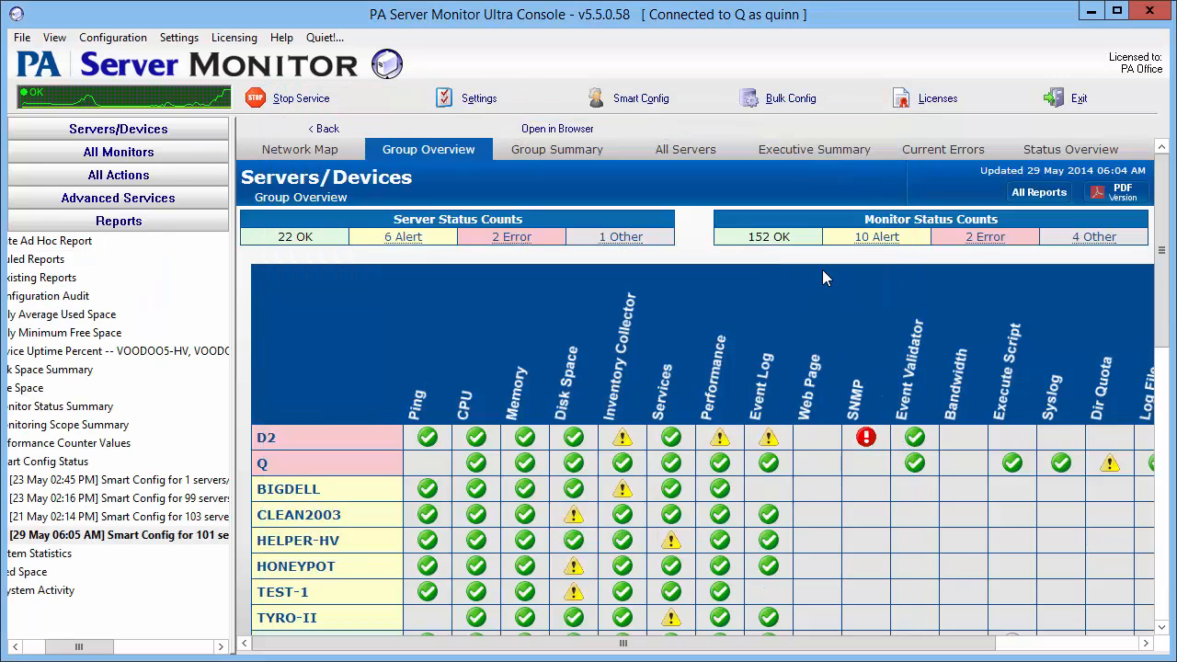
# Open the '[29 May 06:05 AM] Smart Config for 101 servers' report and expand Servers/Devices.
pyautogui.click(118, 535)
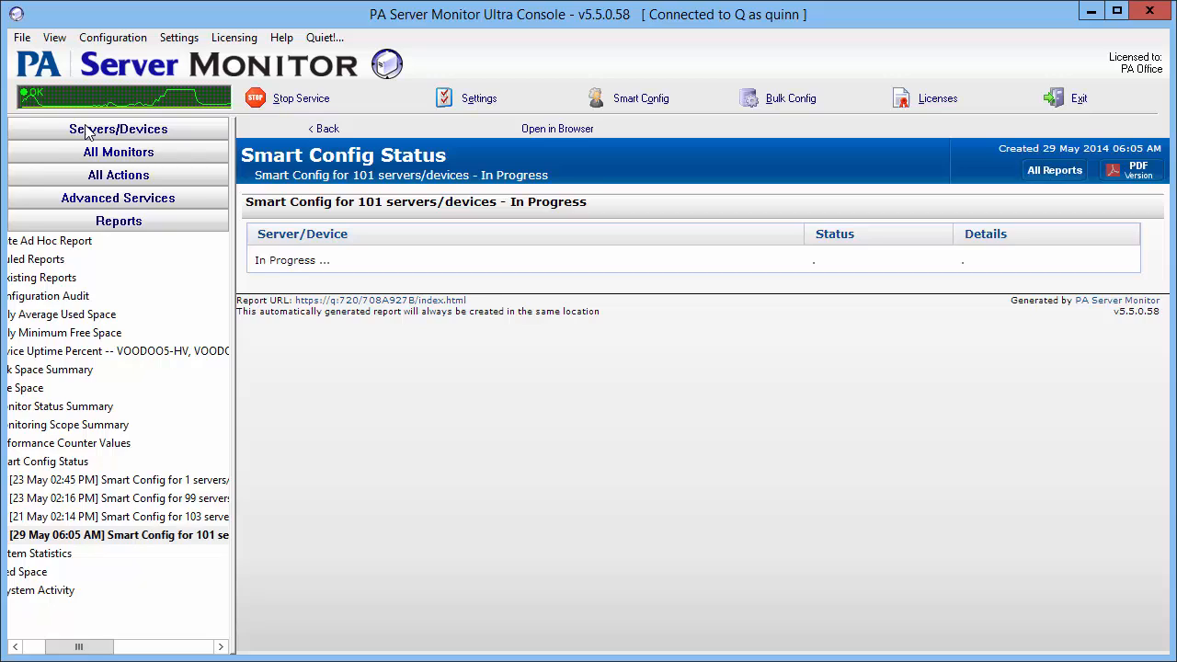
pyautogui.click(118, 129)
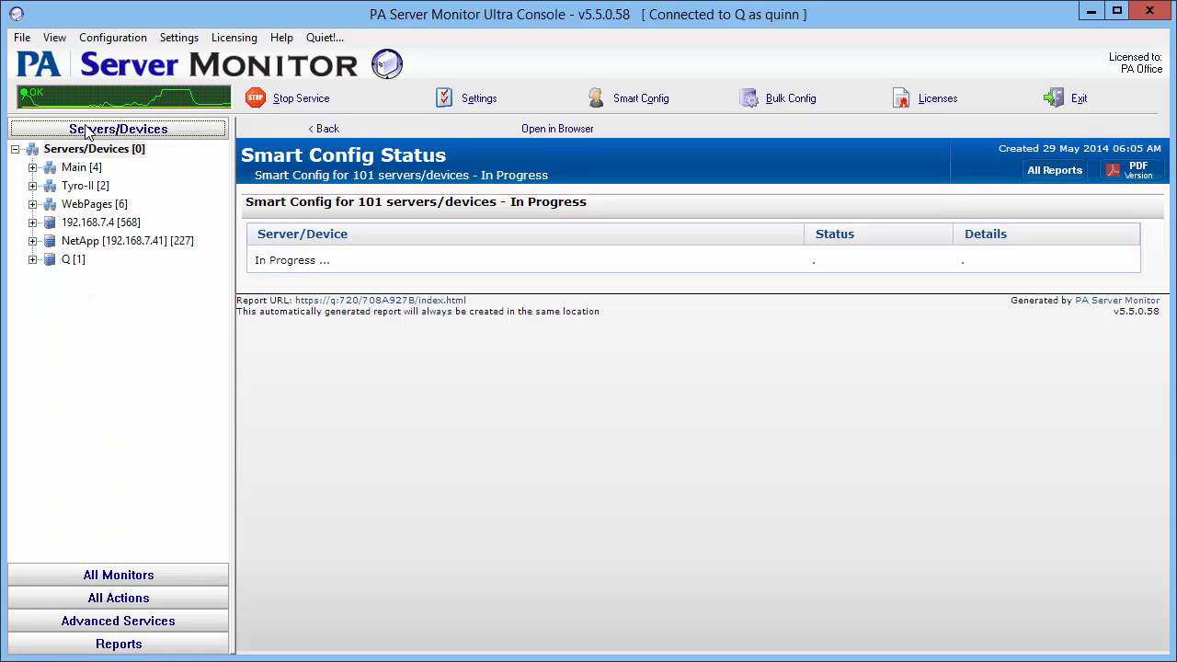
pyautogui.moveTo(89, 416)
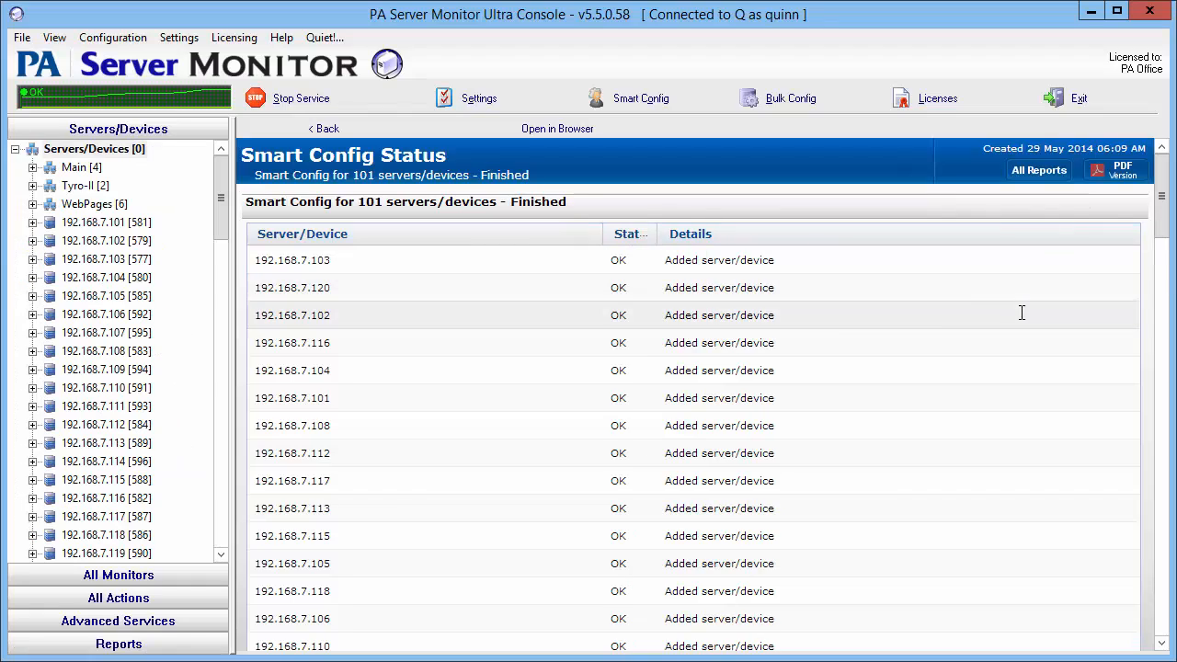
pyautogui.moveTo(513, 287)
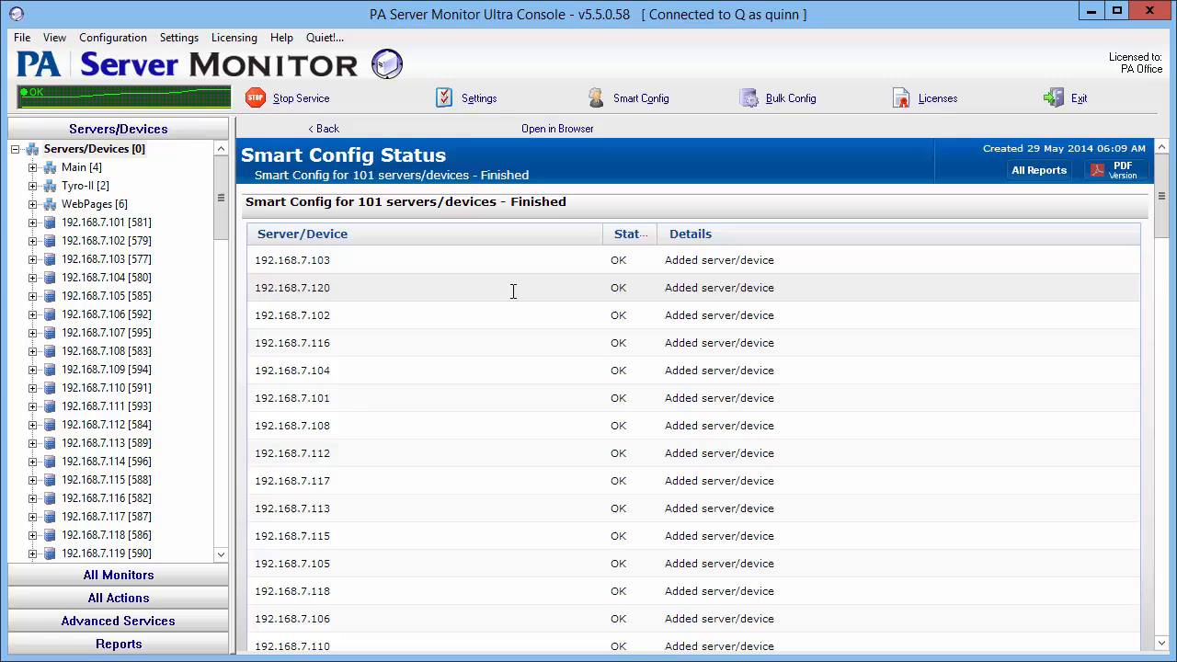
pyautogui.moveTo(518, 288)
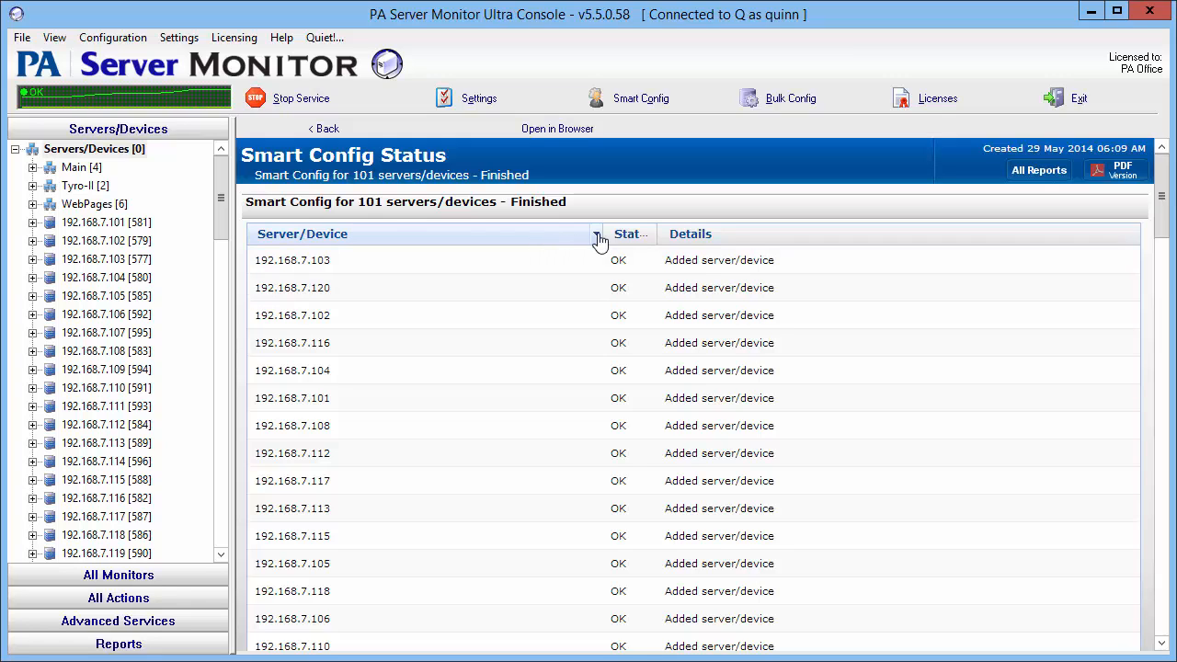
# Sort the report ascending by Server/Device and scroll down to 192.168.7.240.
pyautogui.click(596, 233)
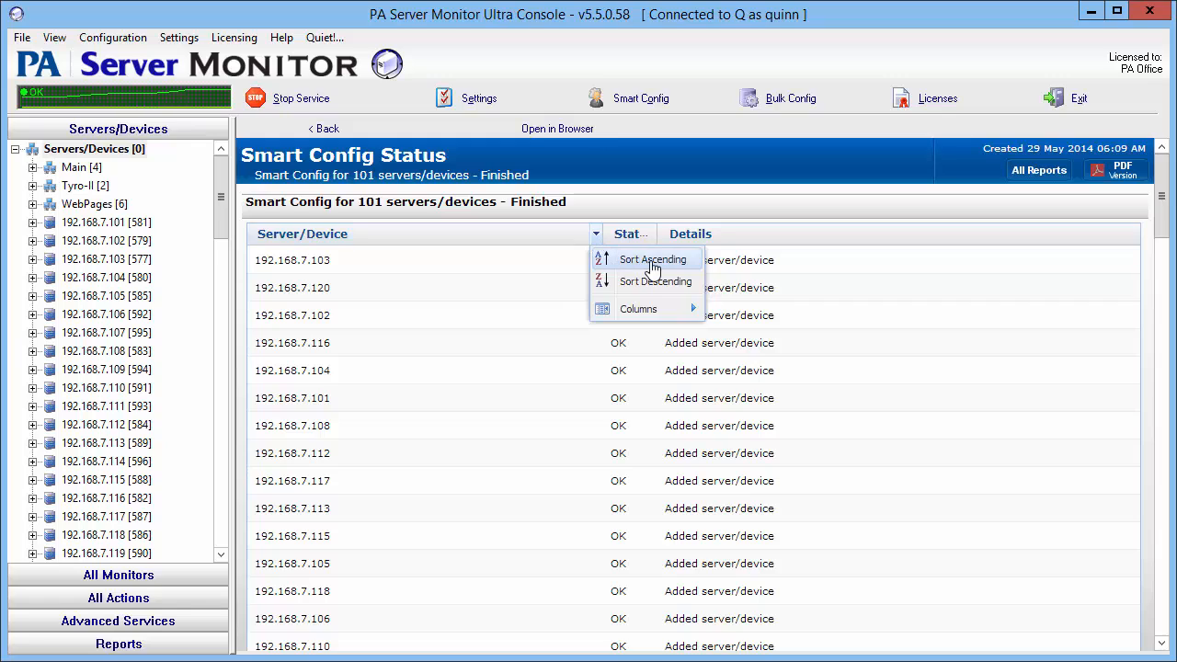
pyautogui.click(653, 259)
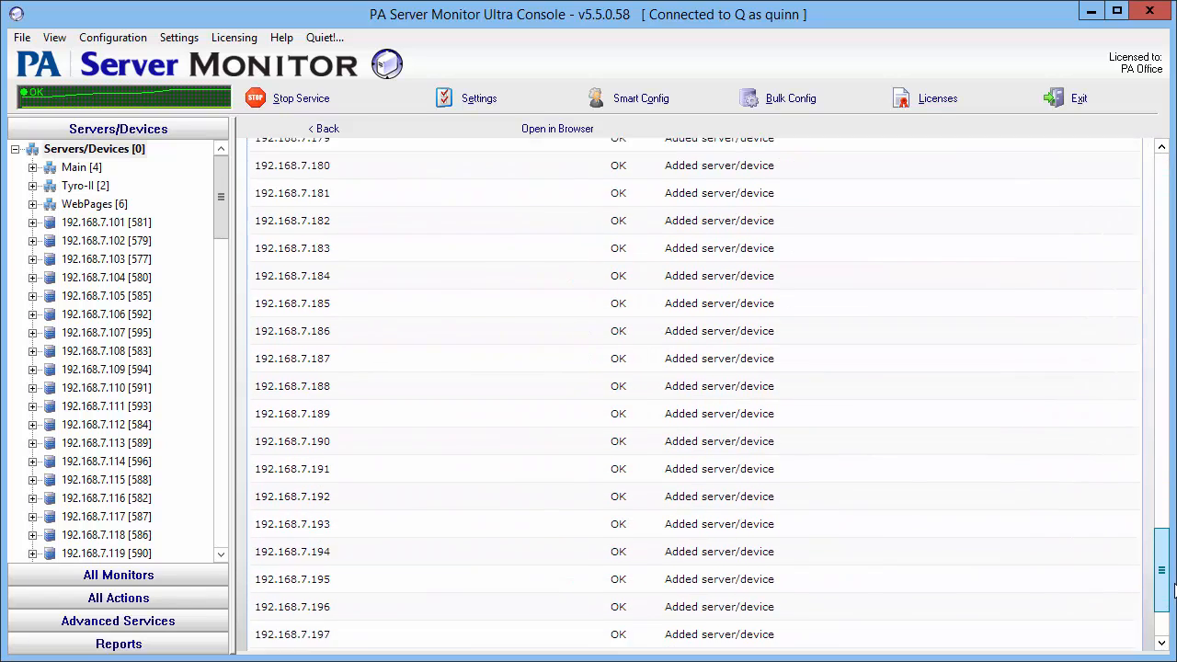
pyautogui.scroll(-3)
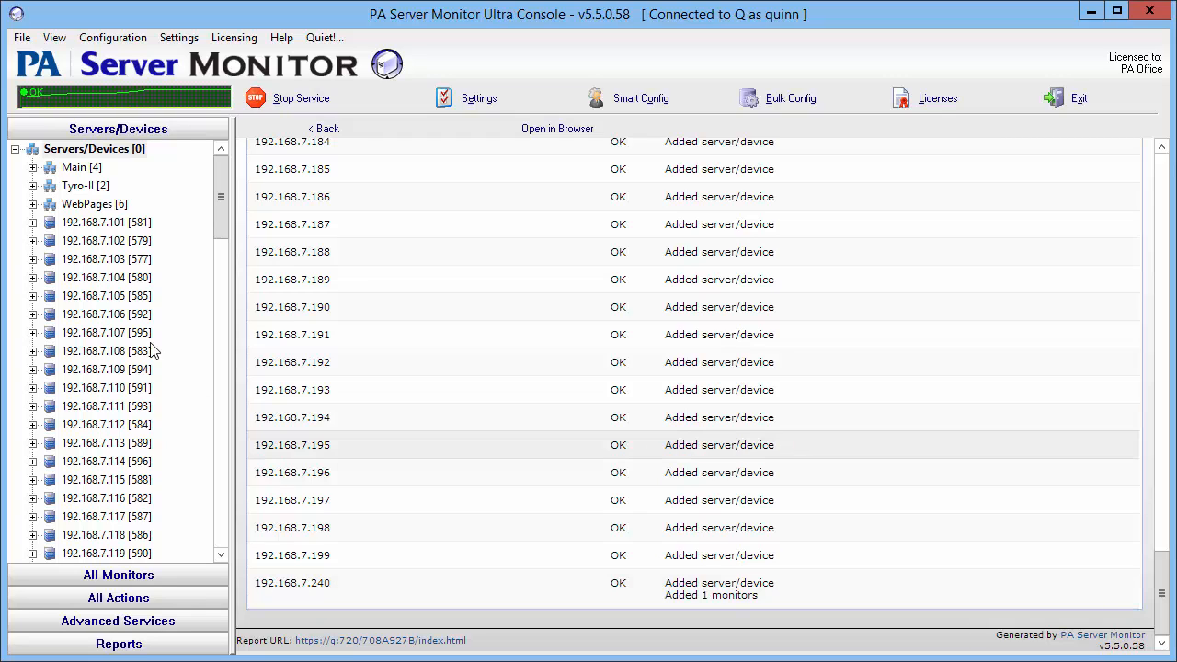
pyautogui.moveTo(178, 240)
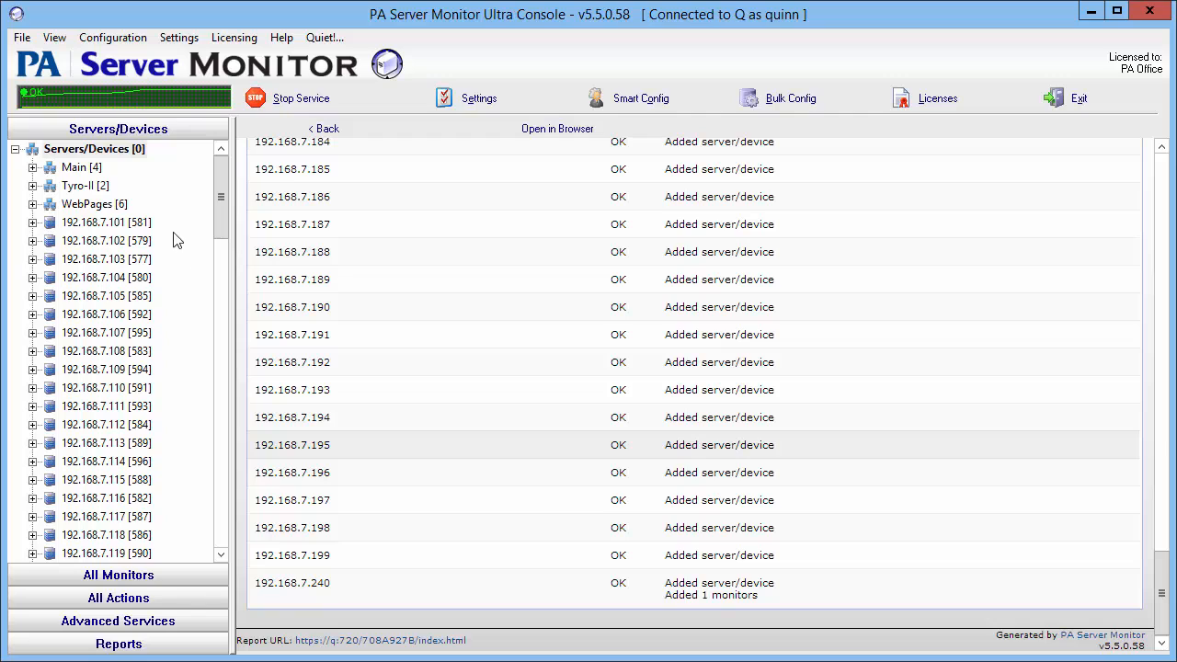
# Expand 192.168.7.101 and 192.168.7.199 in the tree to show their monitors.
pyautogui.click(34, 222)
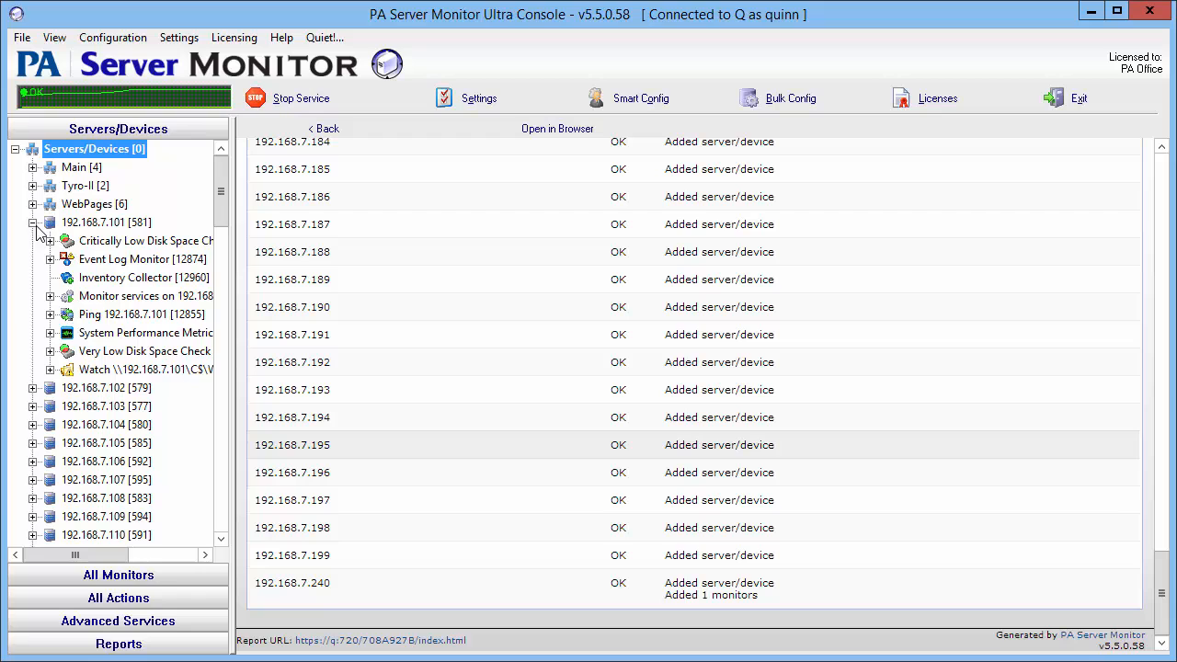
pyautogui.scroll(-3)
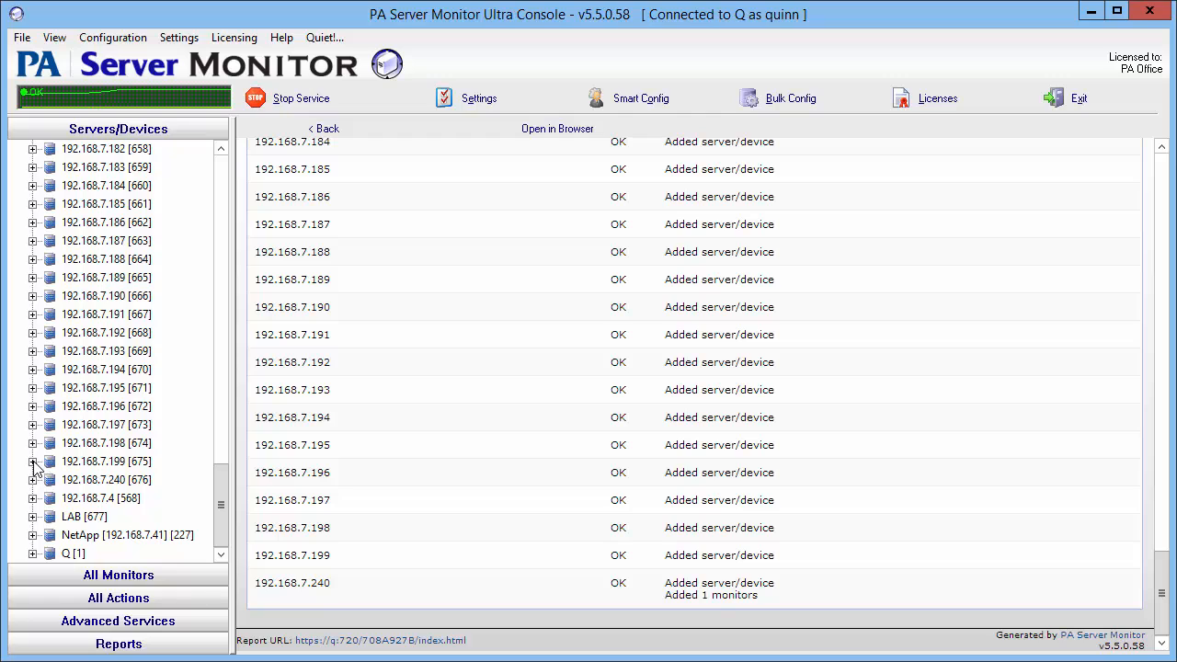
pyautogui.click(33, 461)
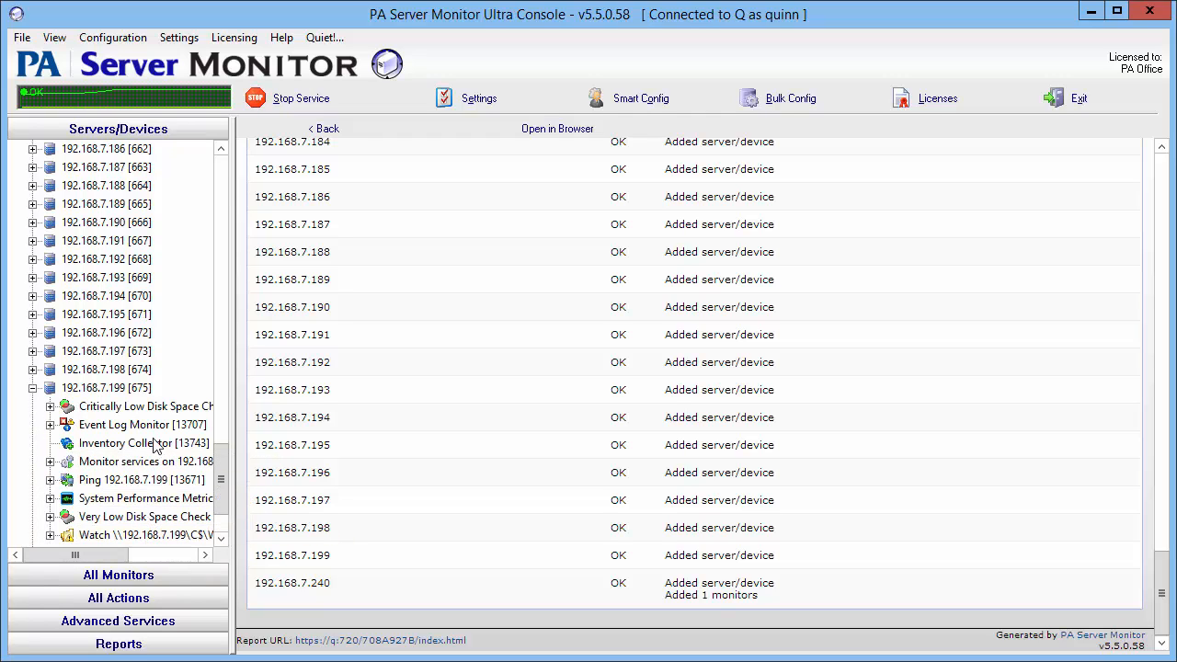